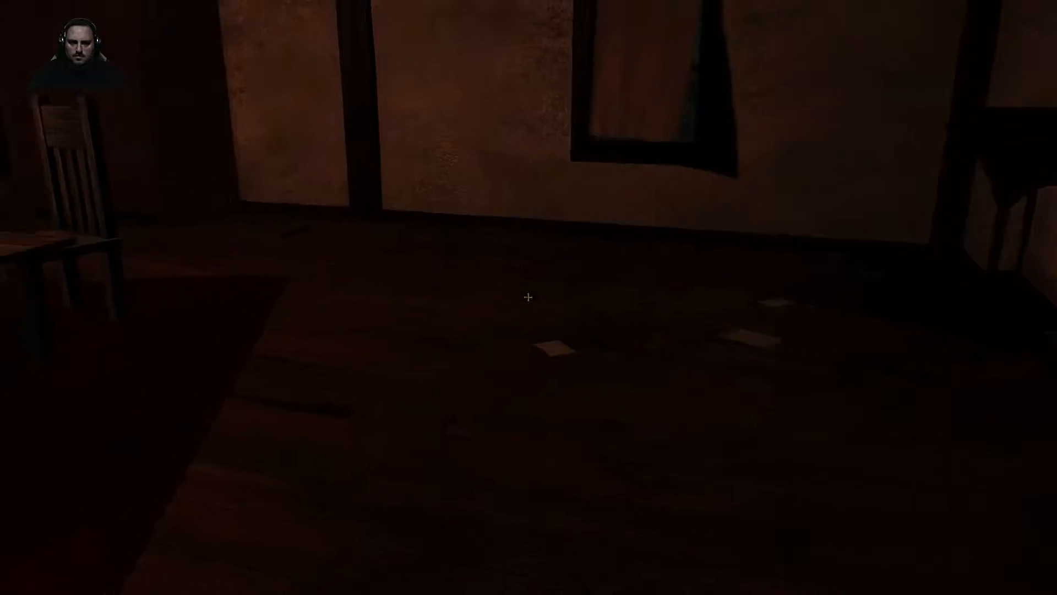
{"action": "mouse_move", "coordinate": [529, 298]}
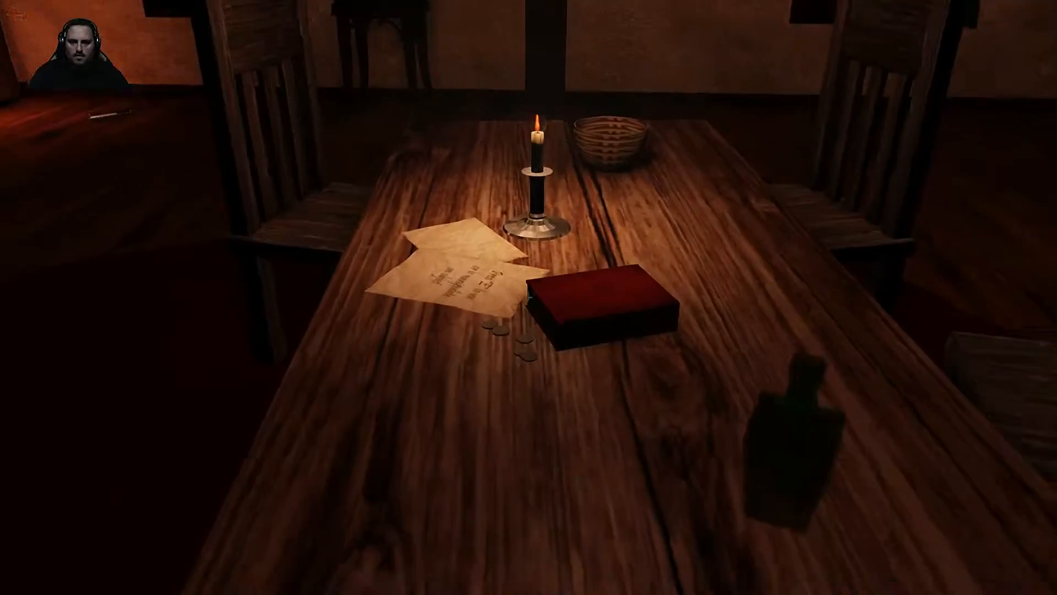
{"action": "mouse_move", "coordinate": [528, 297]}
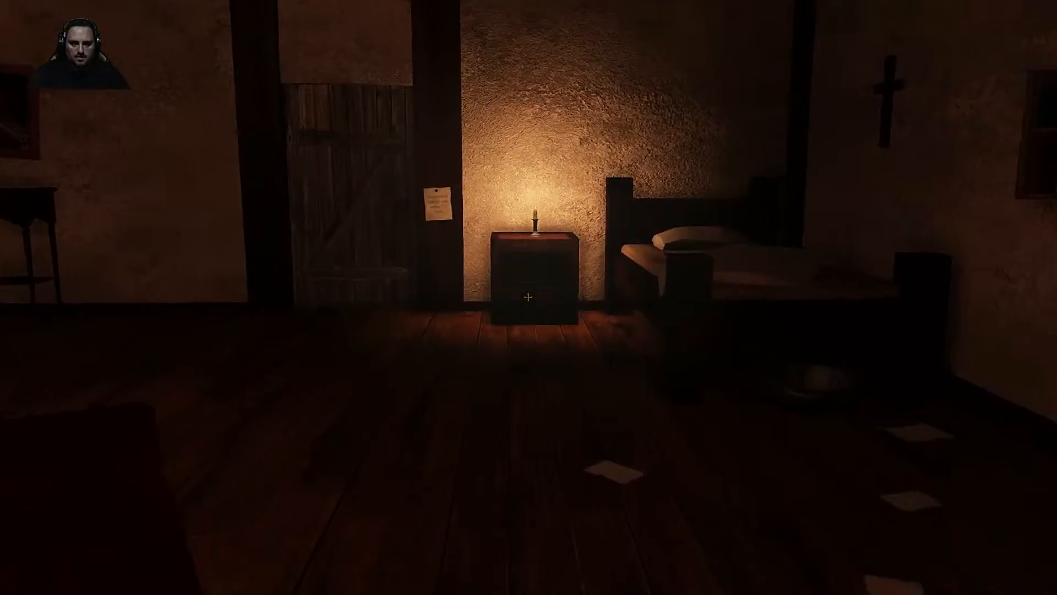
{"action": "mouse_move", "coordinate": [529, 296]}
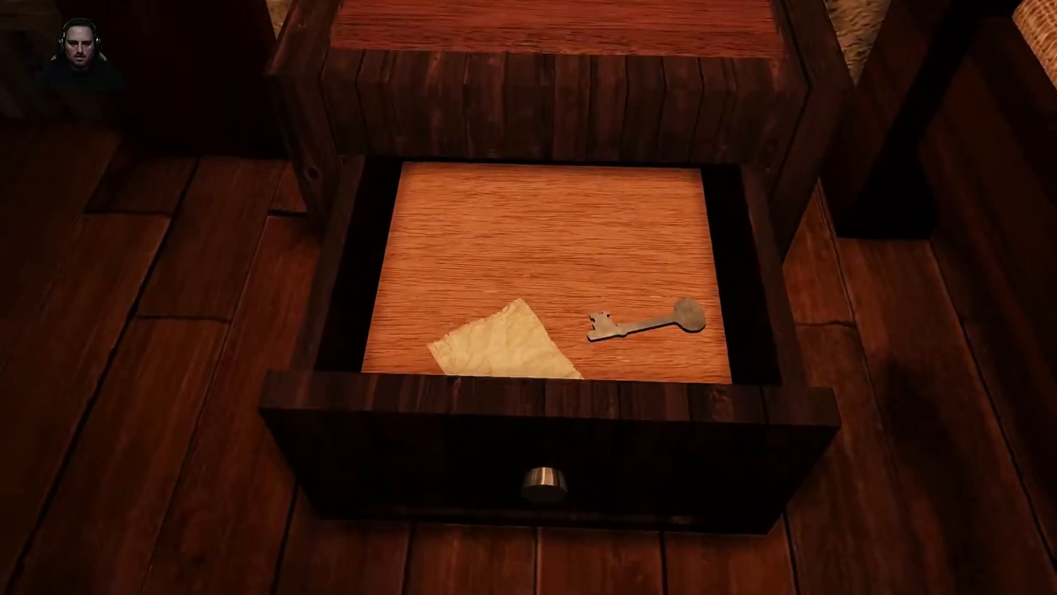
Take the old key from the nightstand drawer and shut the drawer.
{"action": "left_click", "coordinate": [641, 321]}
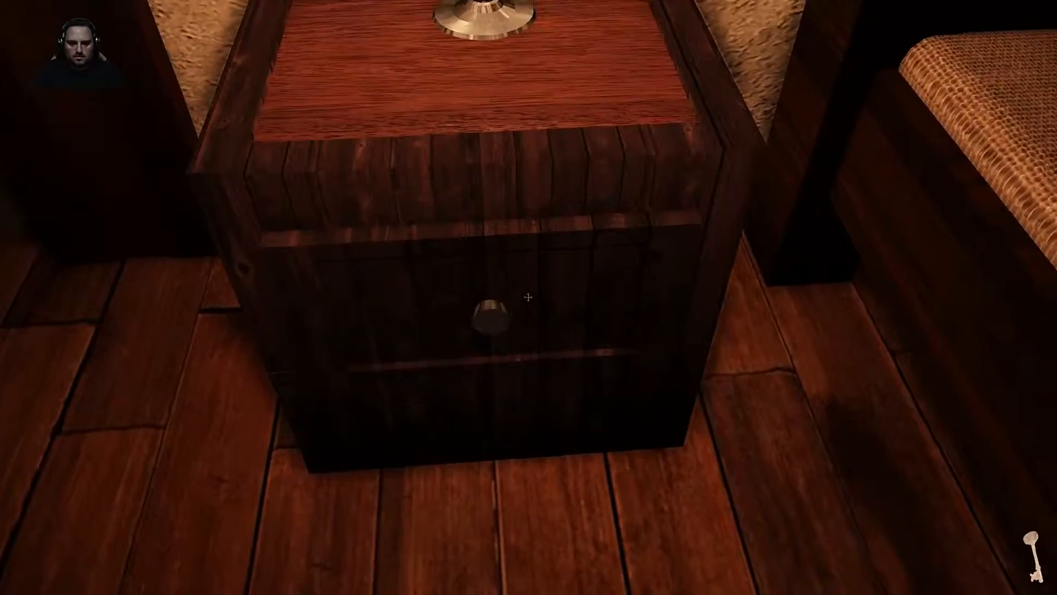
{"action": "left_click", "coordinate": [486, 316]}
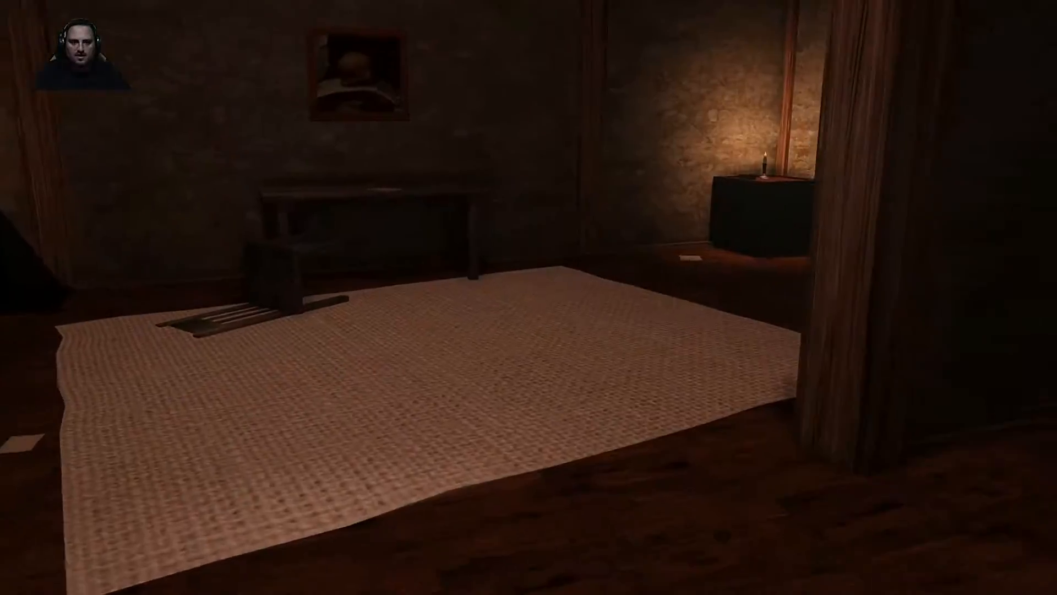
{"action": "mouse_move", "coordinate": [528, 297]}
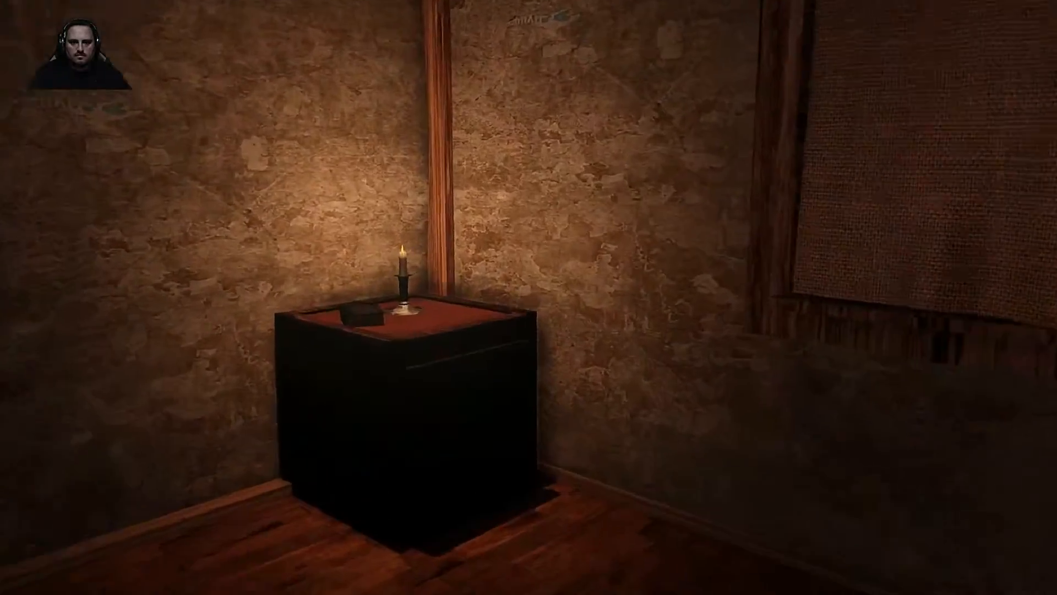
{"action": "mouse_move", "coordinate": [528, 298]}
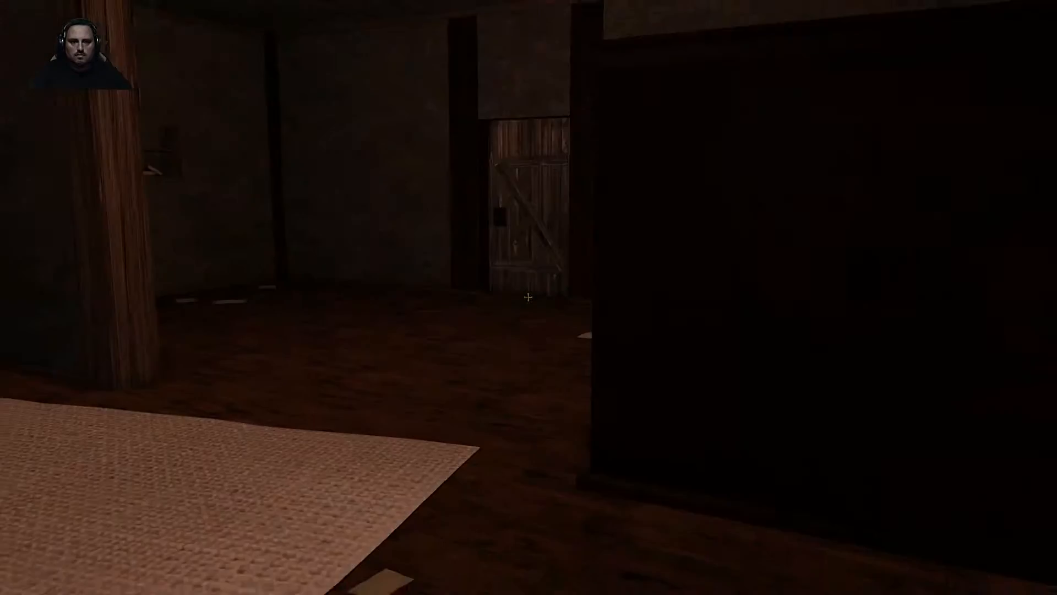
{"action": "mouse_move", "coordinate": [529, 298]}
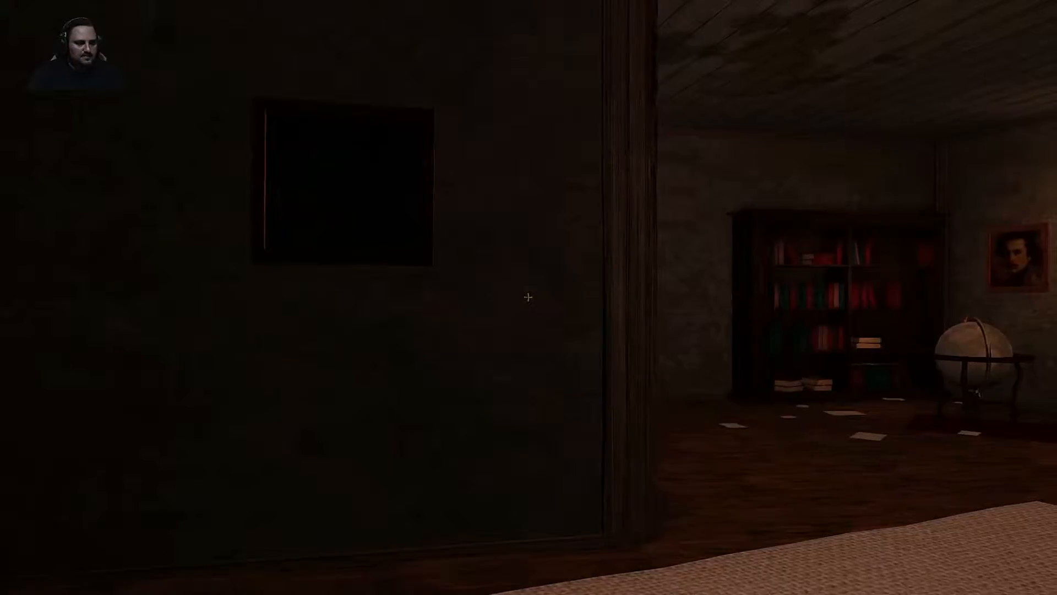
{"action": "mouse_move", "coordinate": [528, 298]}
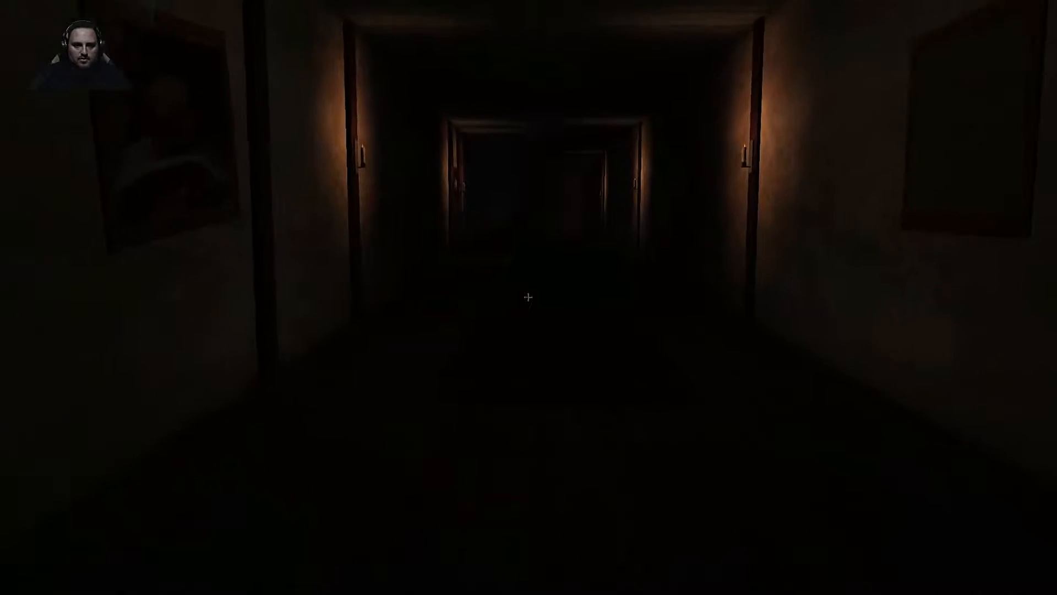
Walk forward down the dark corridor toward the stove-lit room.
{"action": "key", "text": "w"}
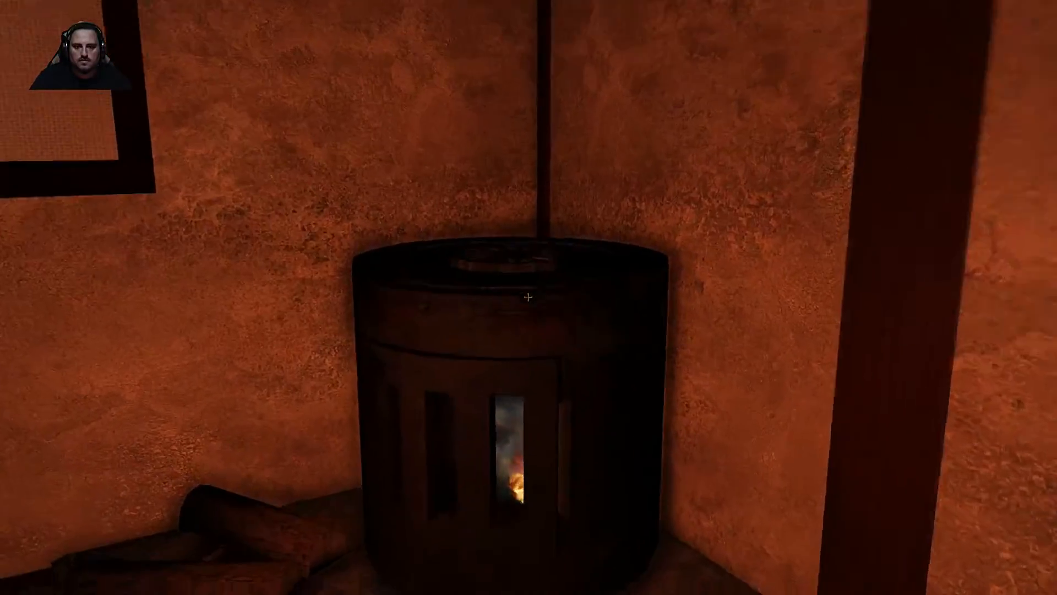
{"action": "mouse_move", "coordinate": [528, 298]}
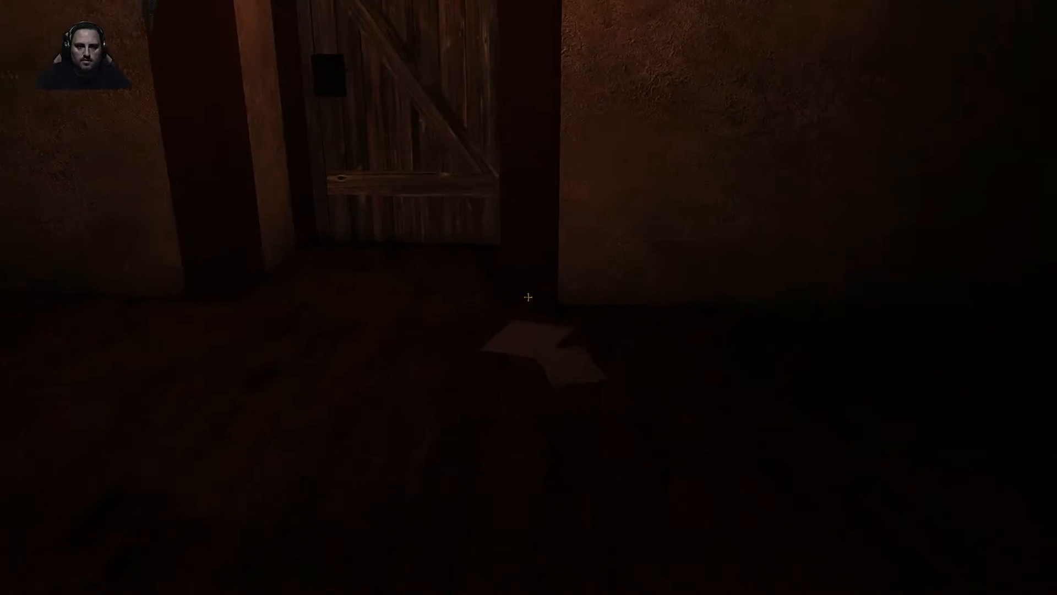
{"action": "mouse_move", "coordinate": [529, 296]}
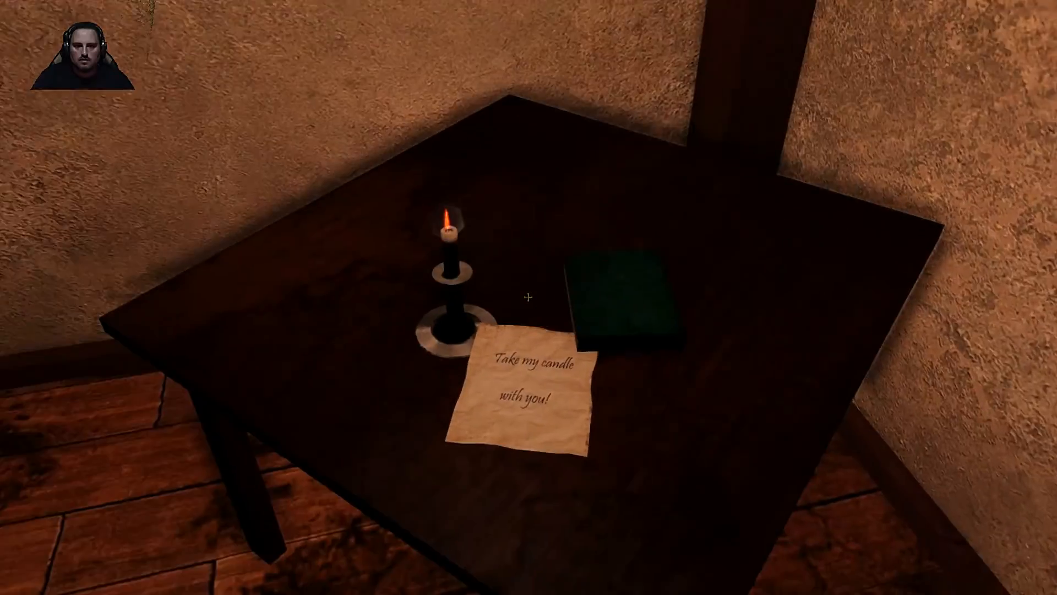